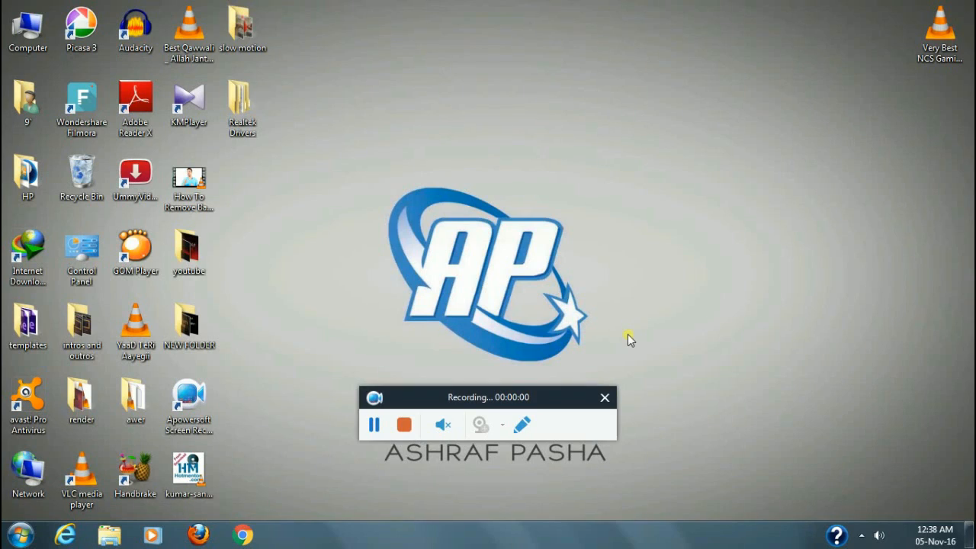
mouse_move(621, 335)
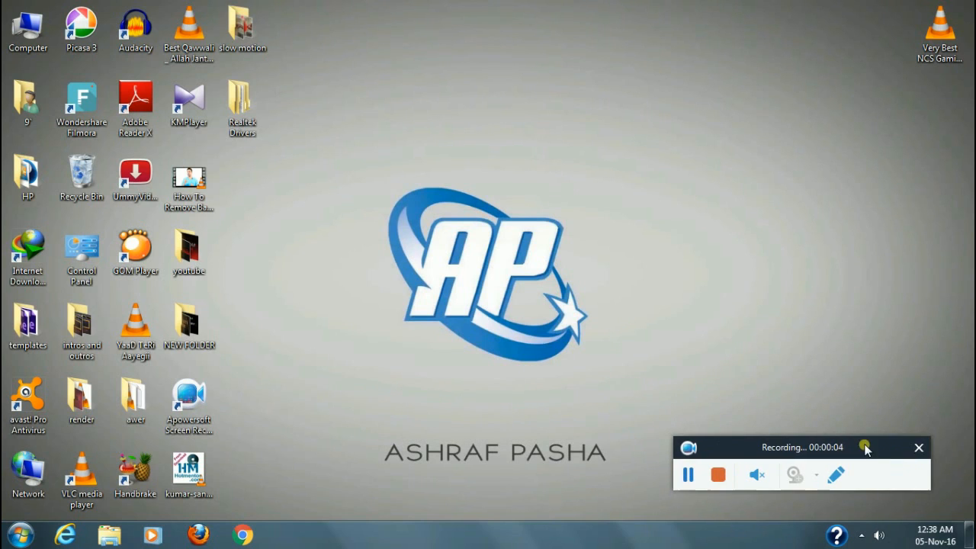
mouse_move(831, 426)
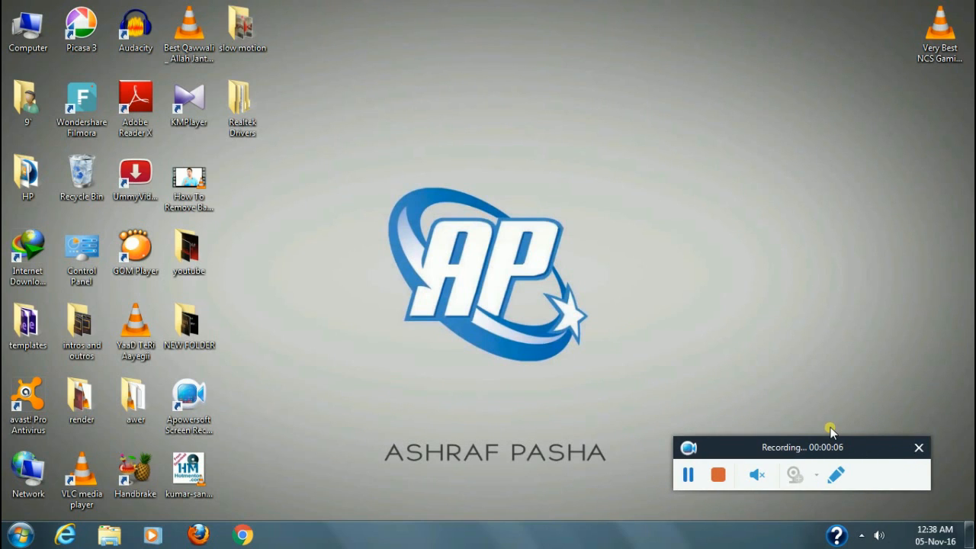
- Open the desktop Realtek Drivers folder, review its 223 driver files, then minimize Explorer
left_click(241, 107)
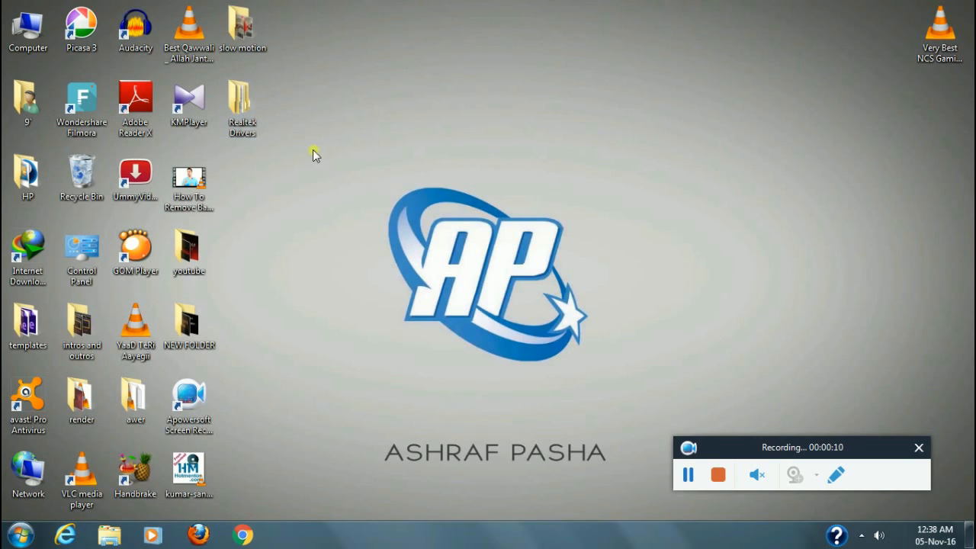
mouse_move(446, 114)
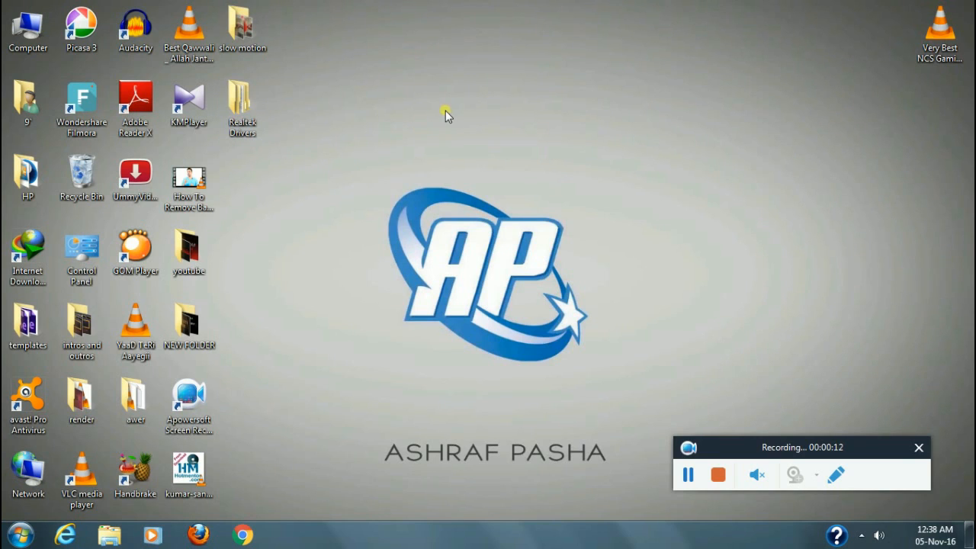
mouse_move(419, 90)
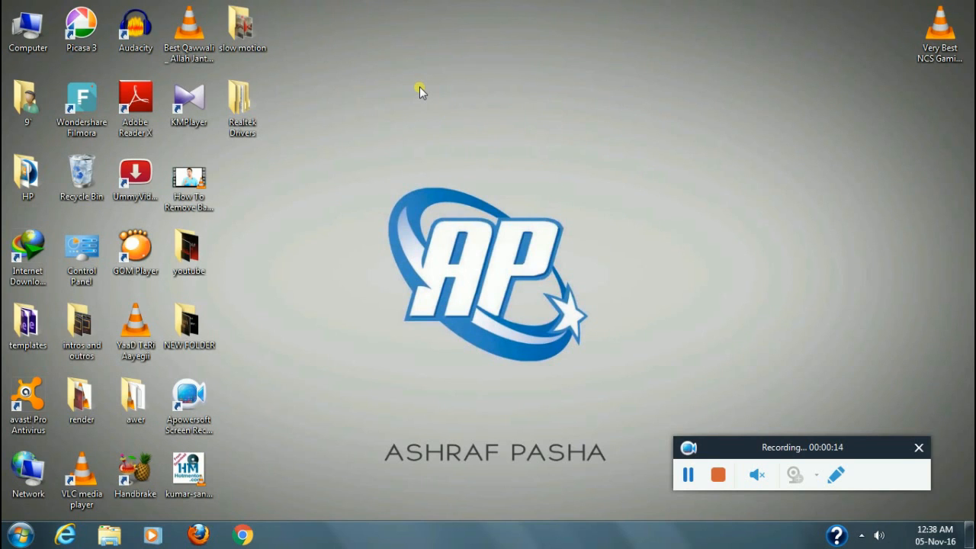
right_click(420, 90)
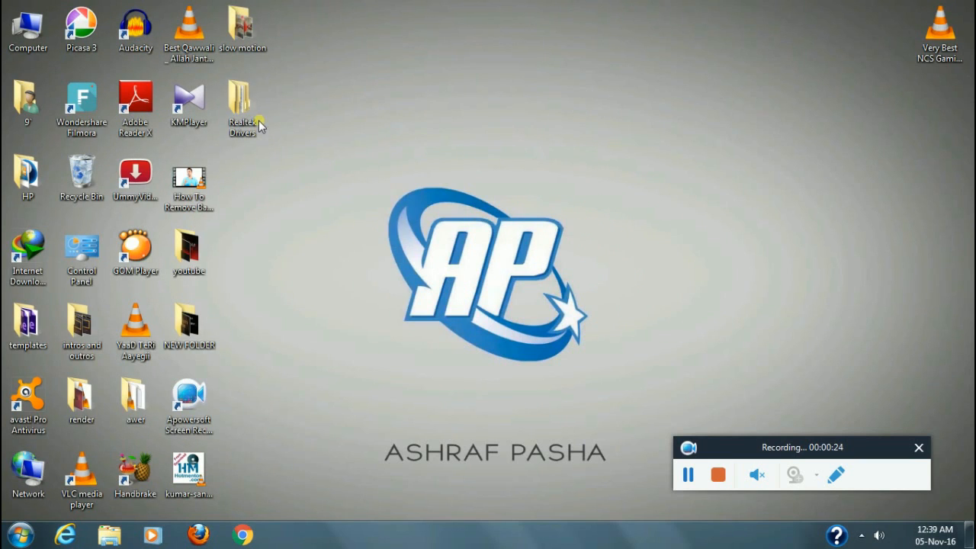
left_click(242, 106)
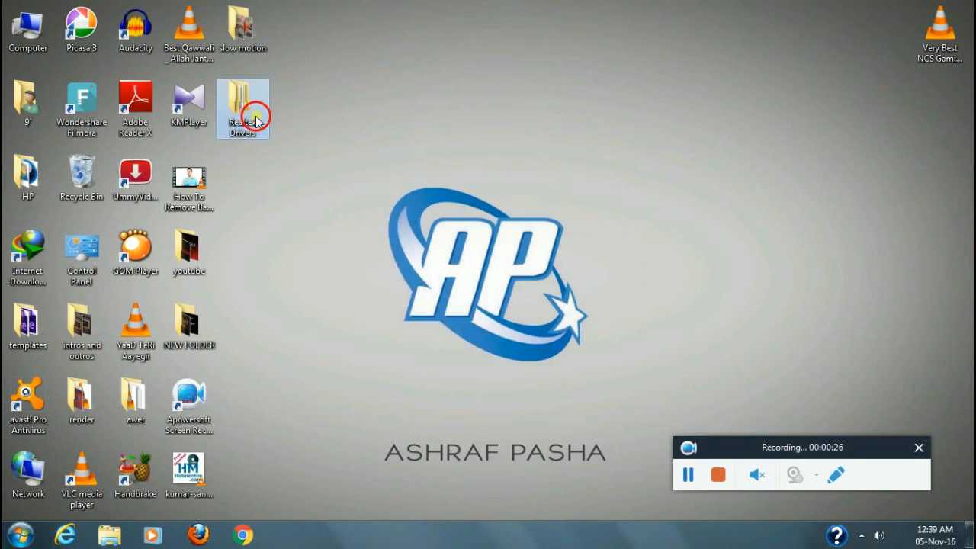
double_click(242, 108)
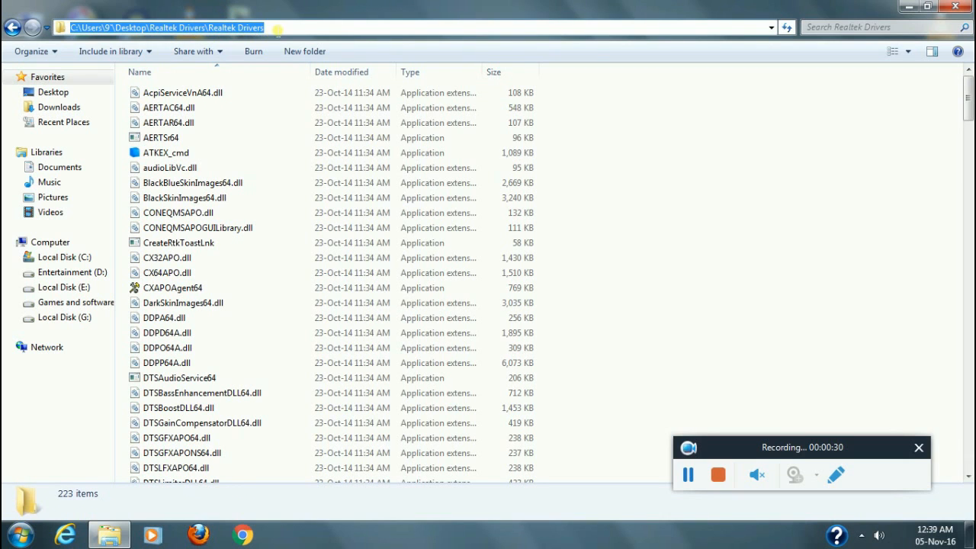
right_click(153, 27)
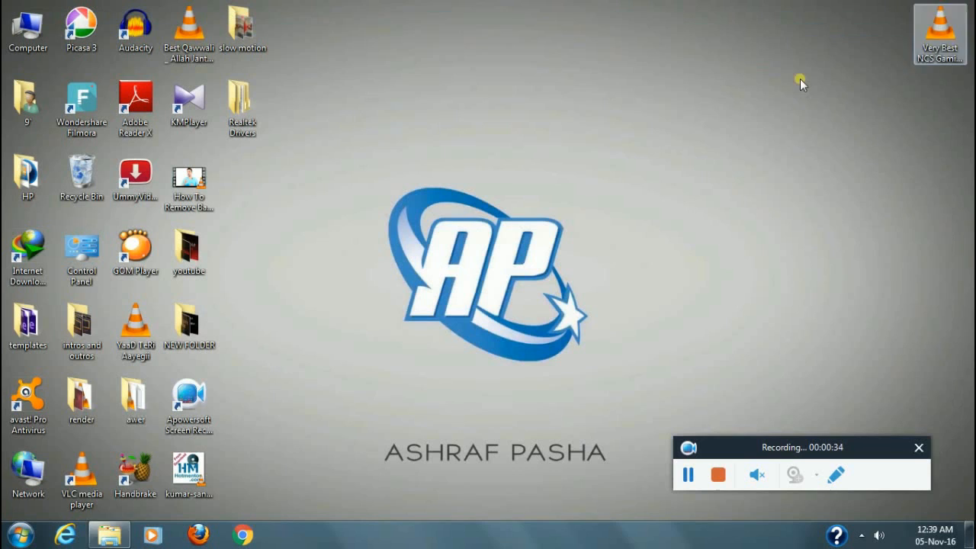
- Launch Device Manager by searching 'devic' in the Start Menu
left_click(21, 533)
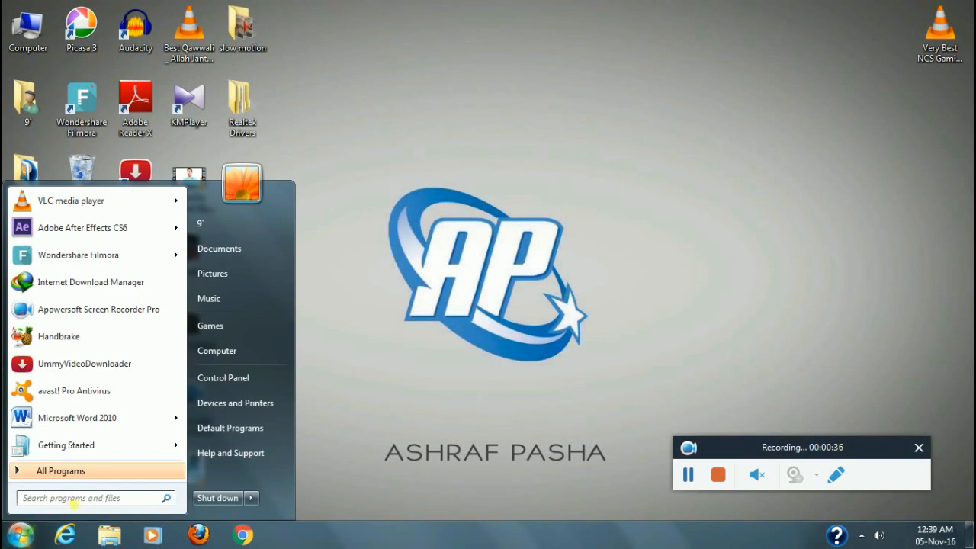
type("device")
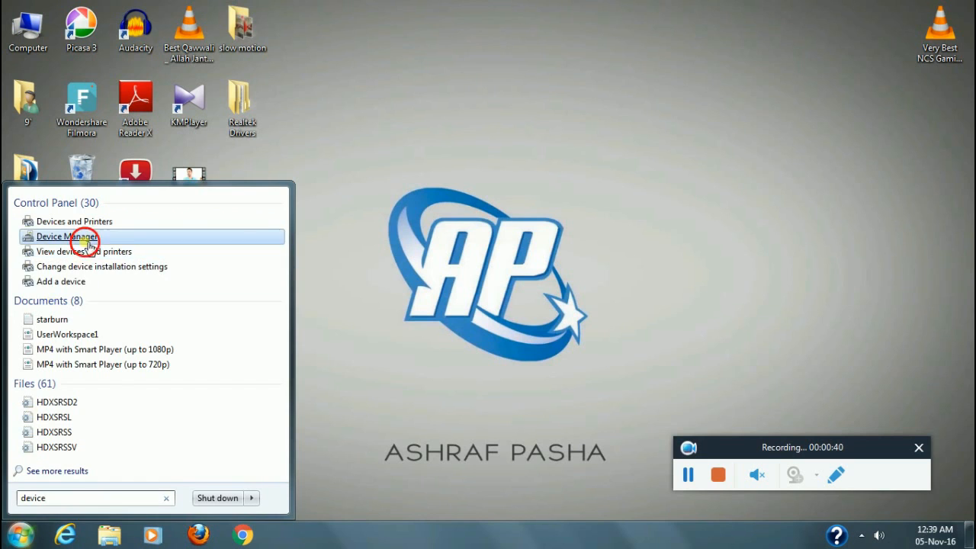
left_click(65, 236)
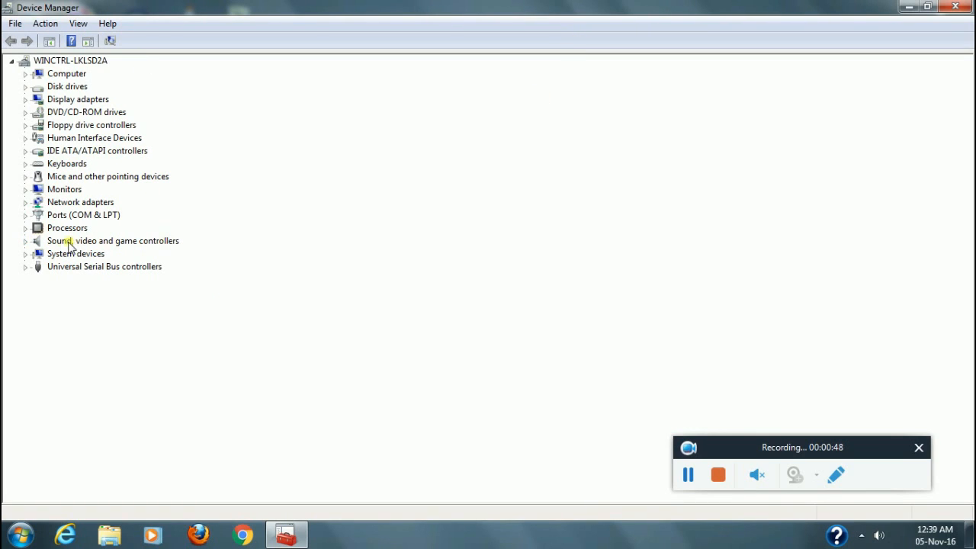
- Expand Sound, video and game controllers and bring up Realtek High Definition Audio's context menu
left_click(25, 240)
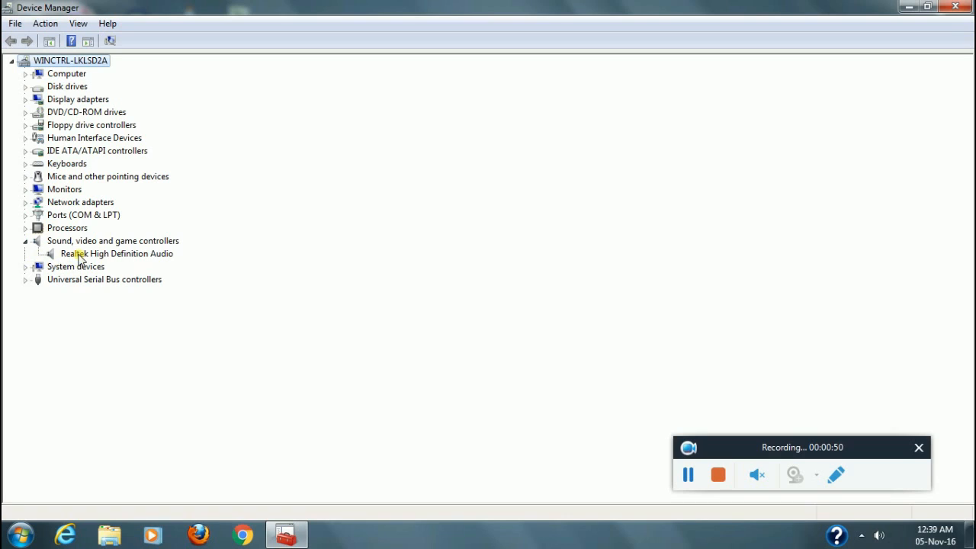
left_click(118, 253)
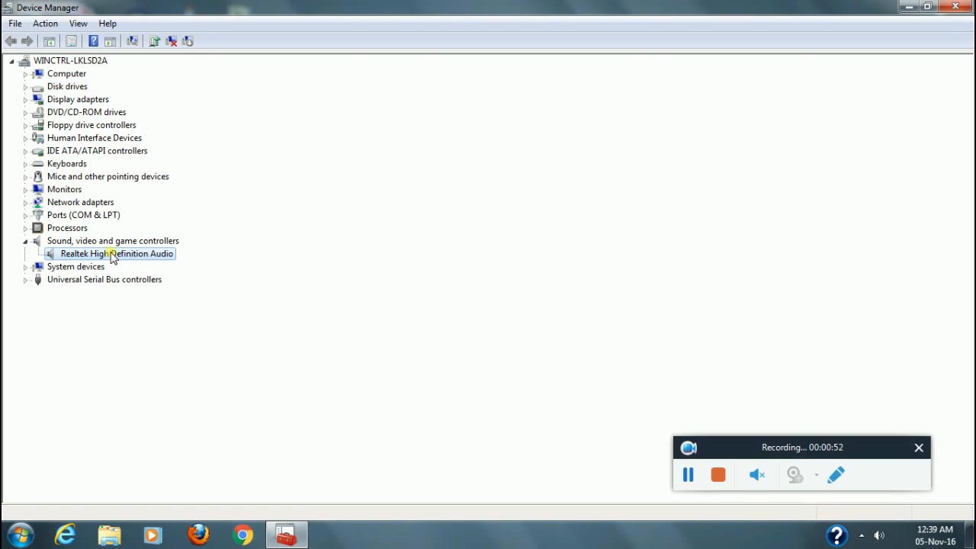
right_click(117, 253)
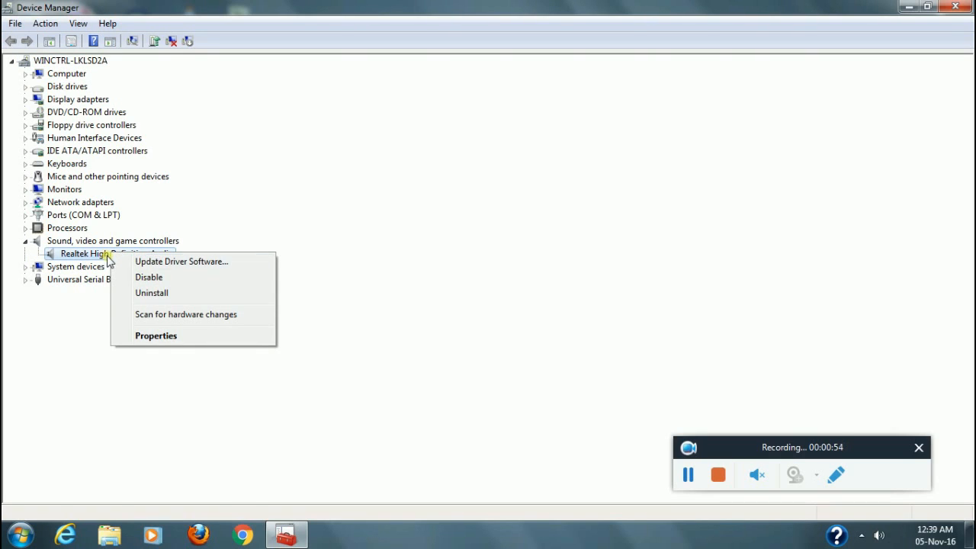
- Update the Realtek audio driver manually from the Realtek Drivers folder, including subfolders
left_click(181, 260)
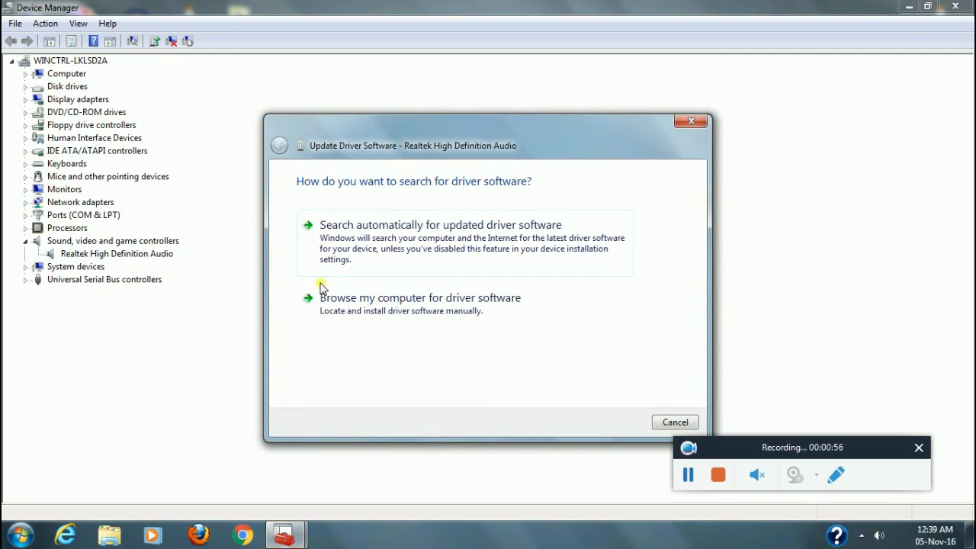
mouse_move(410, 257)
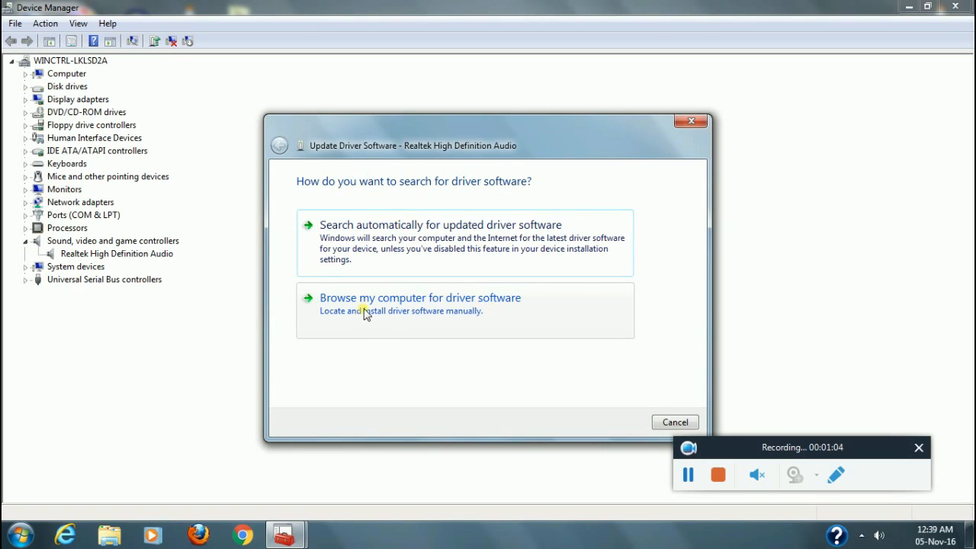
mouse_move(473, 344)
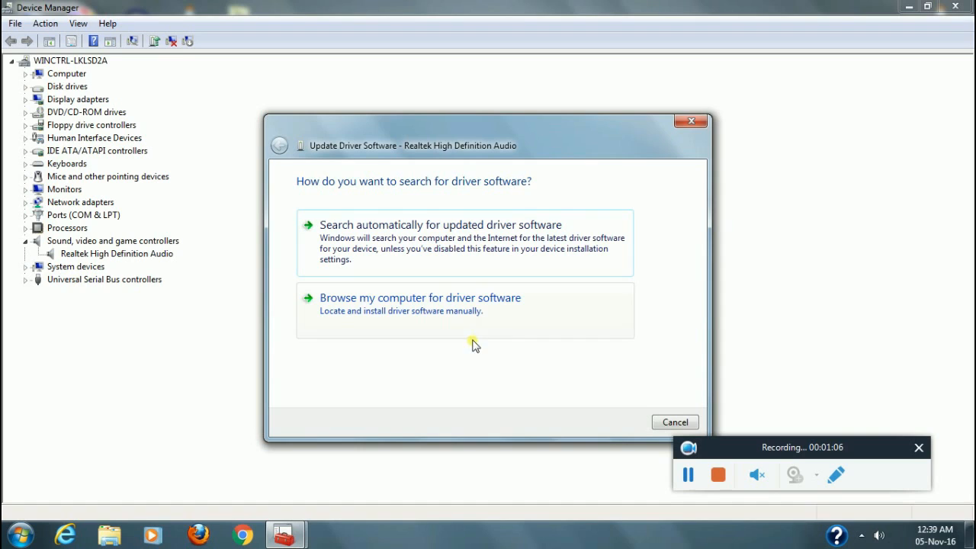
left_click(420, 297)
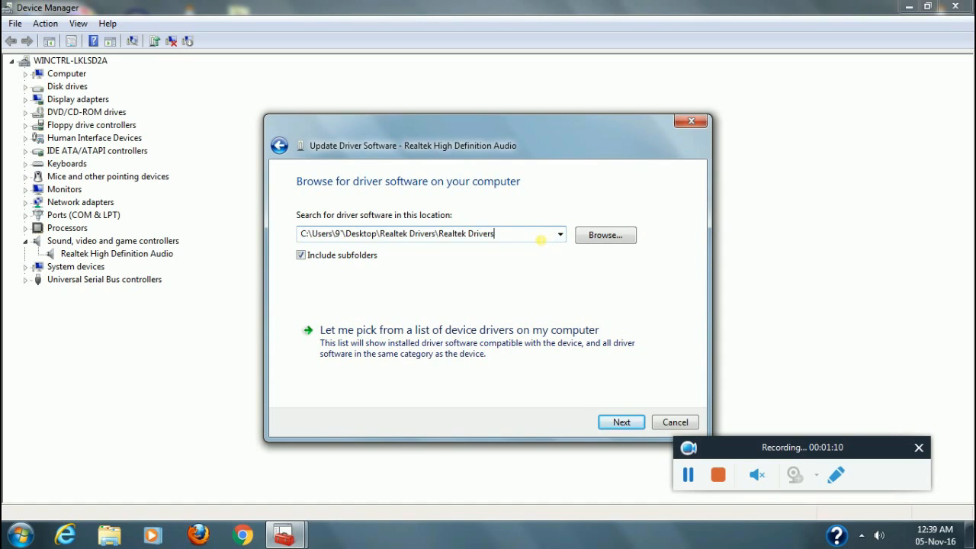
left_click(622, 422)
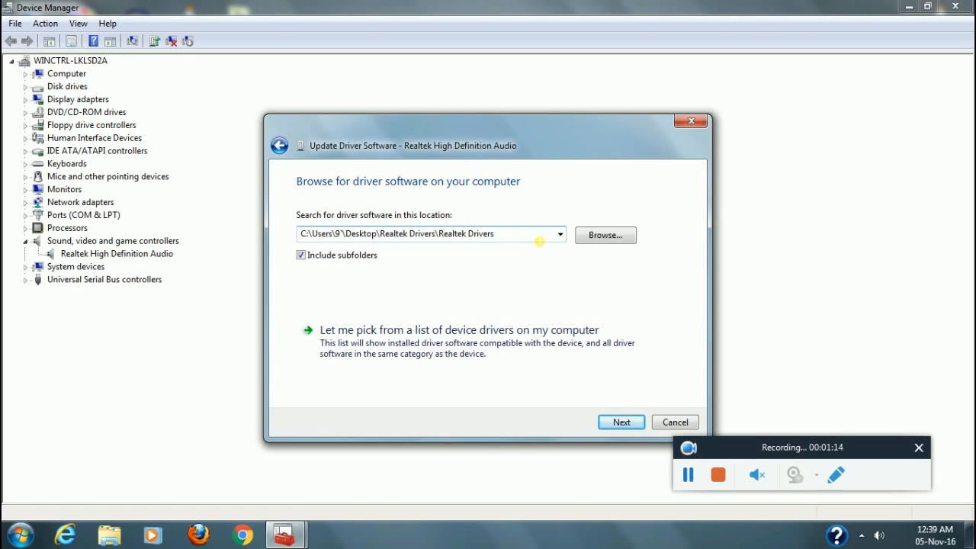
left_click(620, 422)
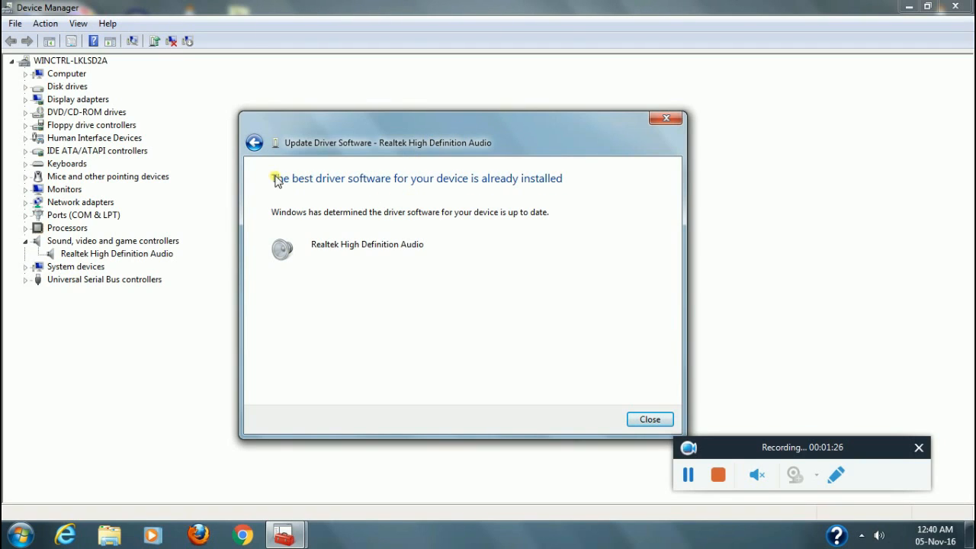
mouse_move(566, 187)
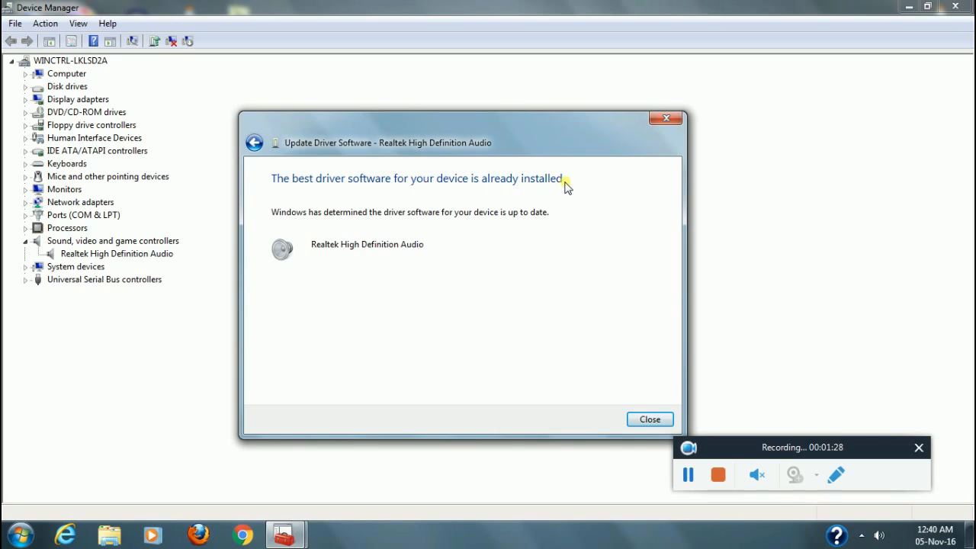
mouse_move(334, 186)
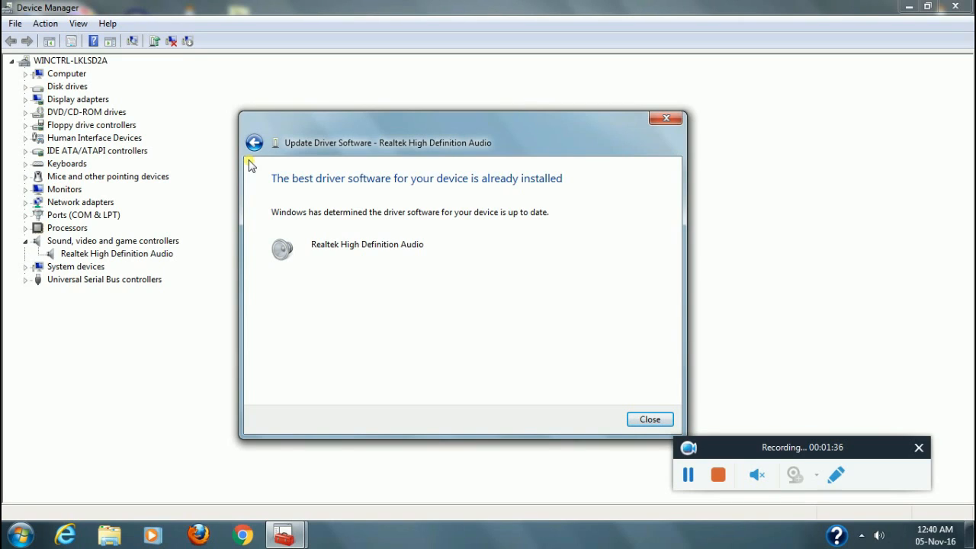
mouse_move(511, 259)
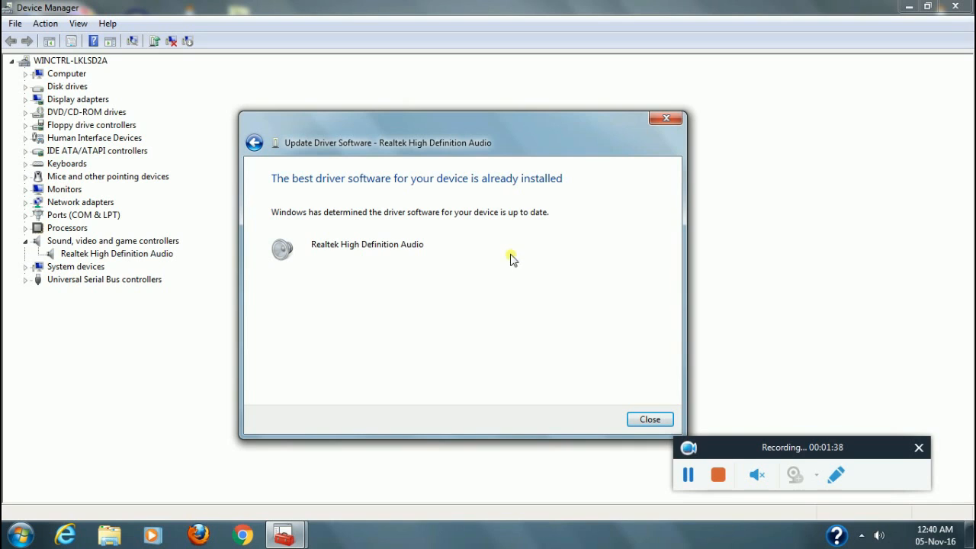
mouse_move(520, 241)
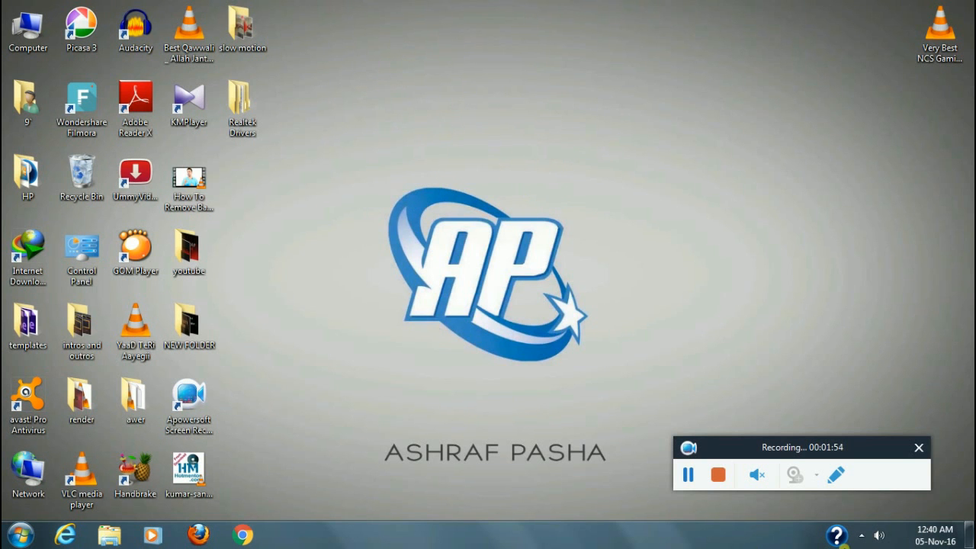
mouse_move(877, 535)
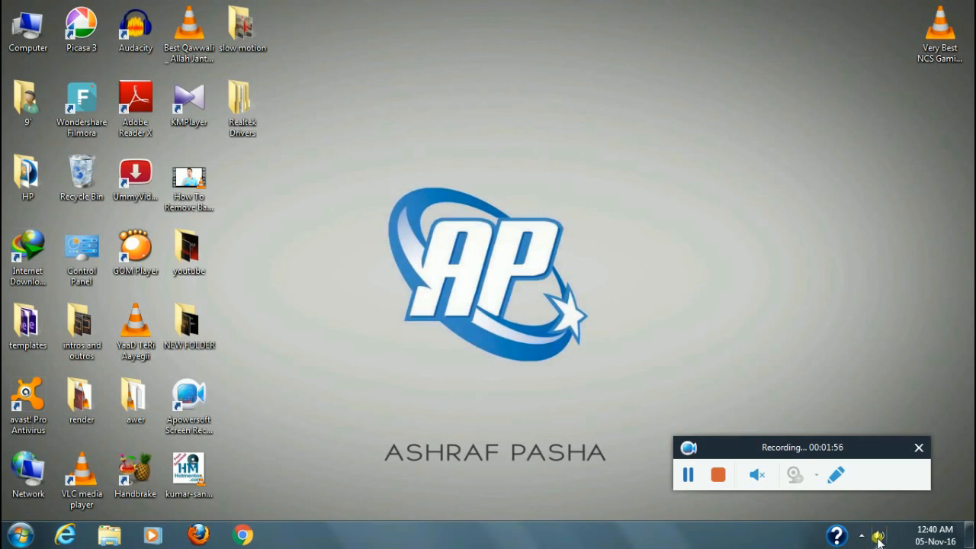
- Open Control Panel from the Start Menu
left_click(17, 535)
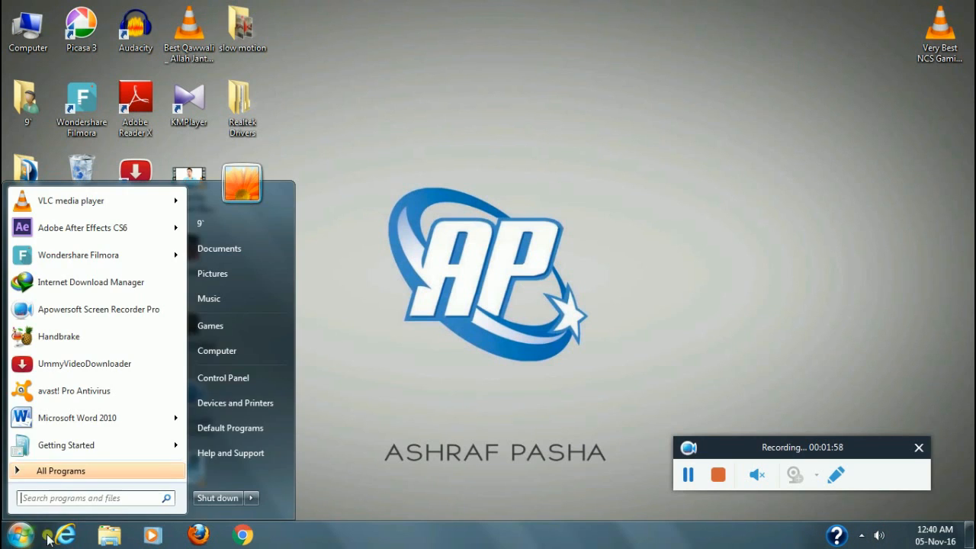
left_click(223, 377)
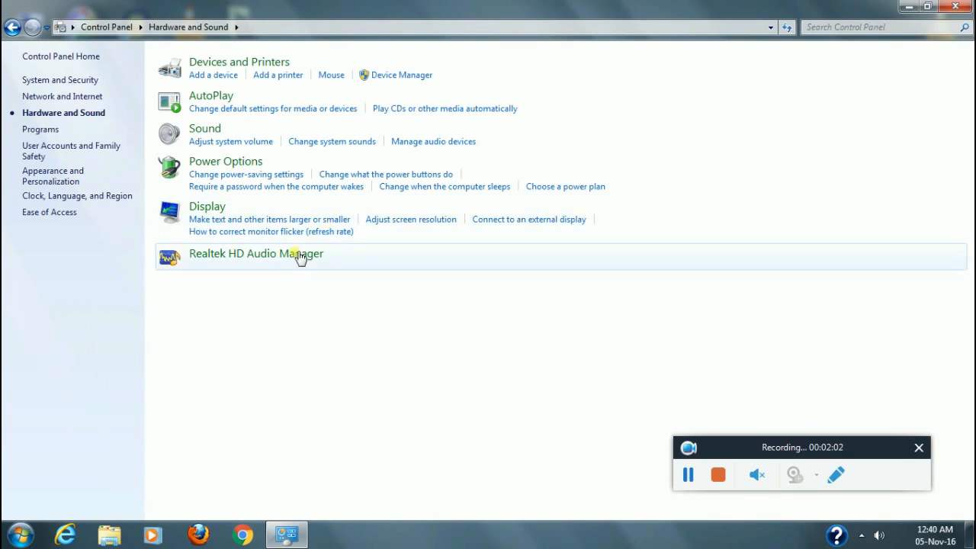
mouse_move(262, 258)
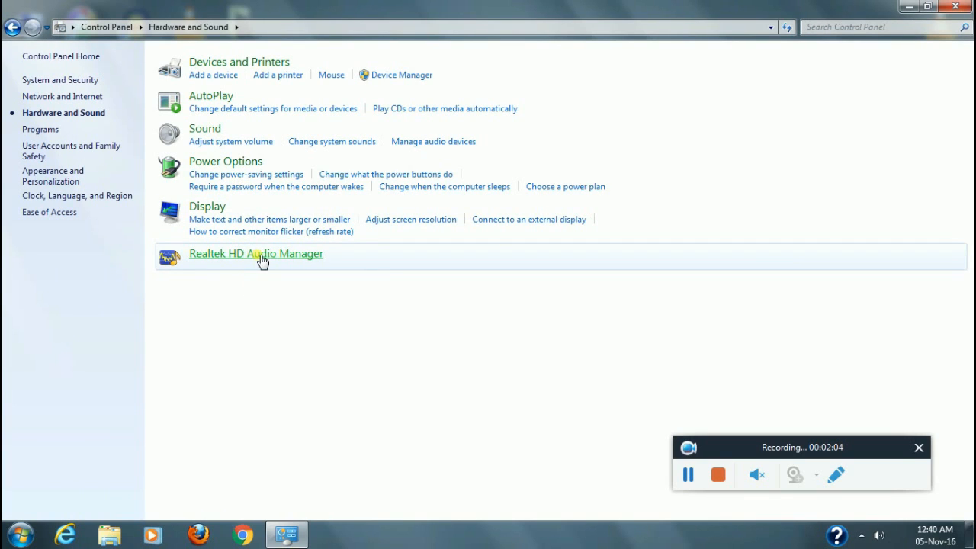
mouse_move(263, 259)
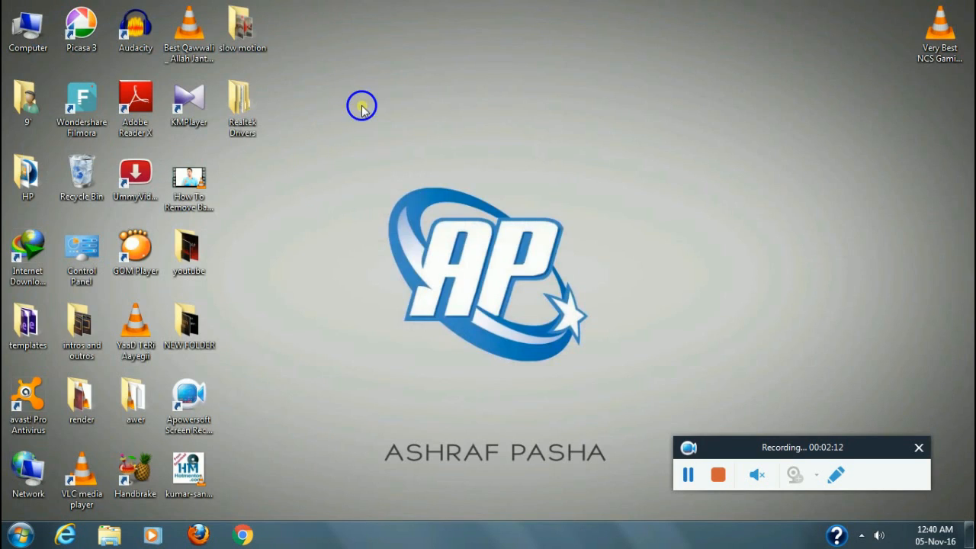
- Bring up the desktop Computer icon's context menu for management options
right_click(28, 23)
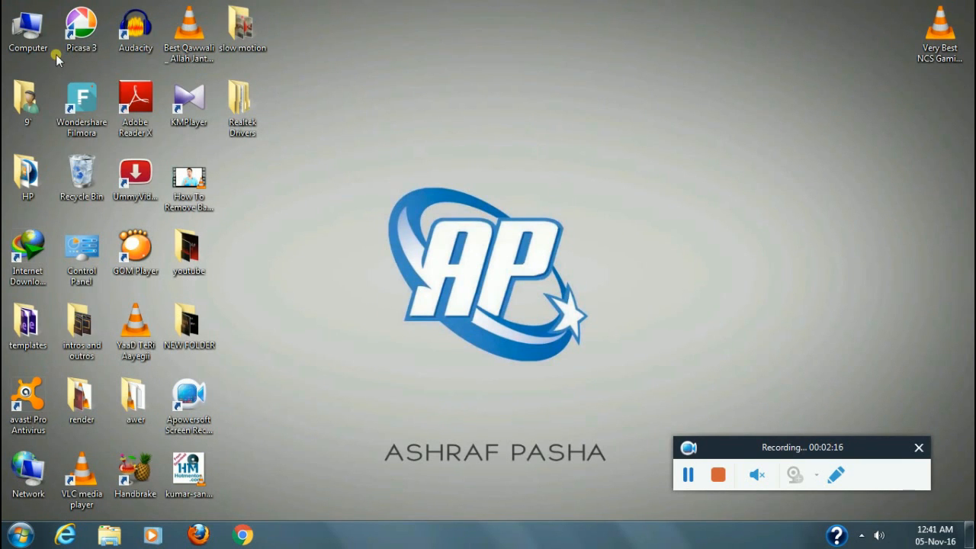
mouse_move(64, 61)
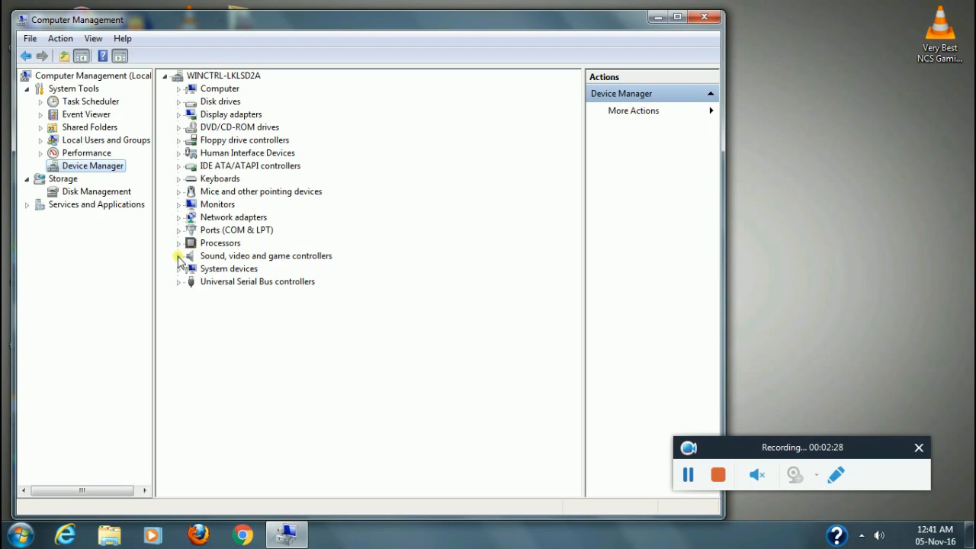
- Close the Computer Management window and refresh the Windows 7 desktop
left_click(180, 256)
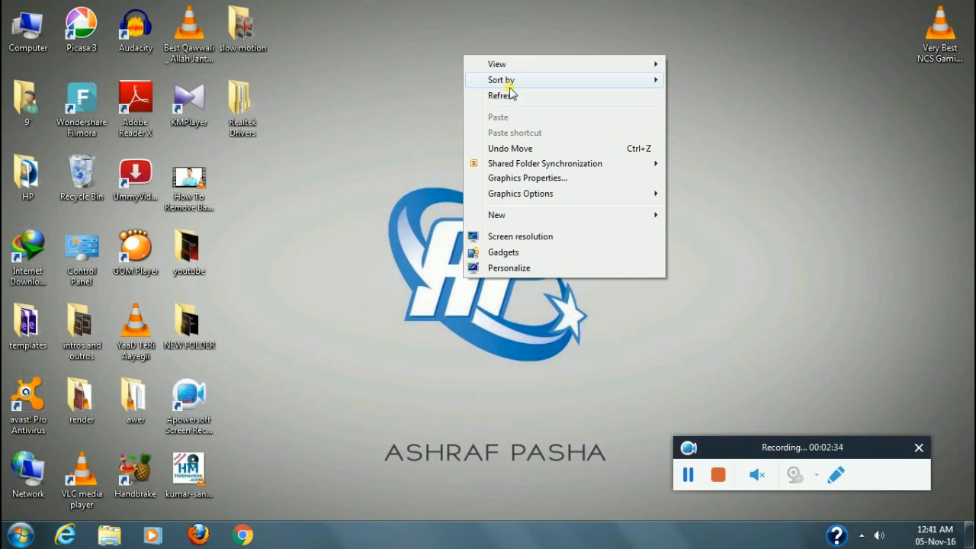
left_click(513, 20)
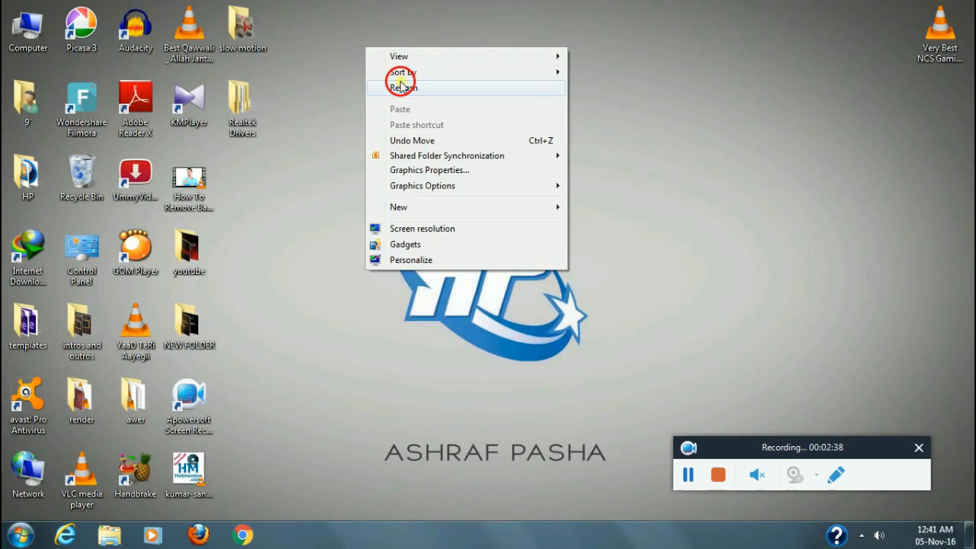
left_click(403, 87)
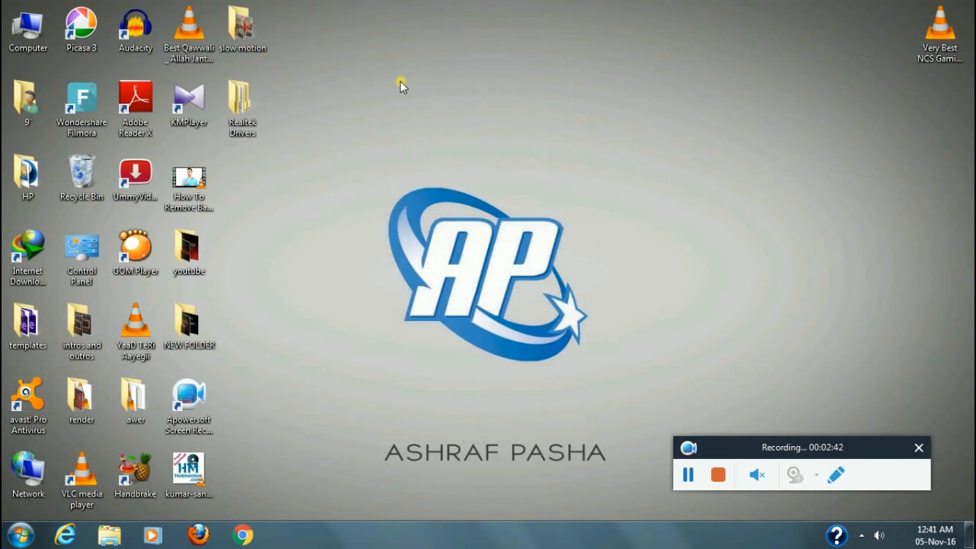
mouse_move(396, 82)
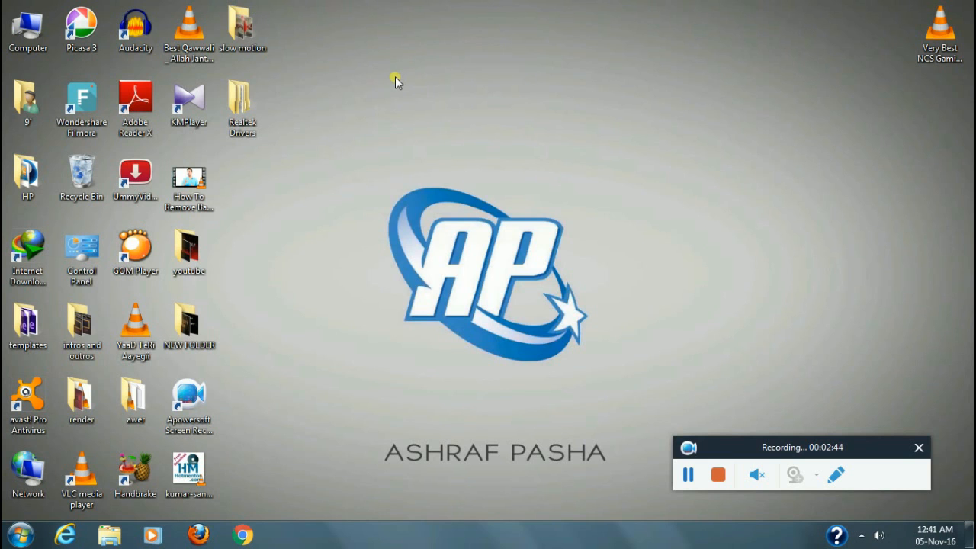